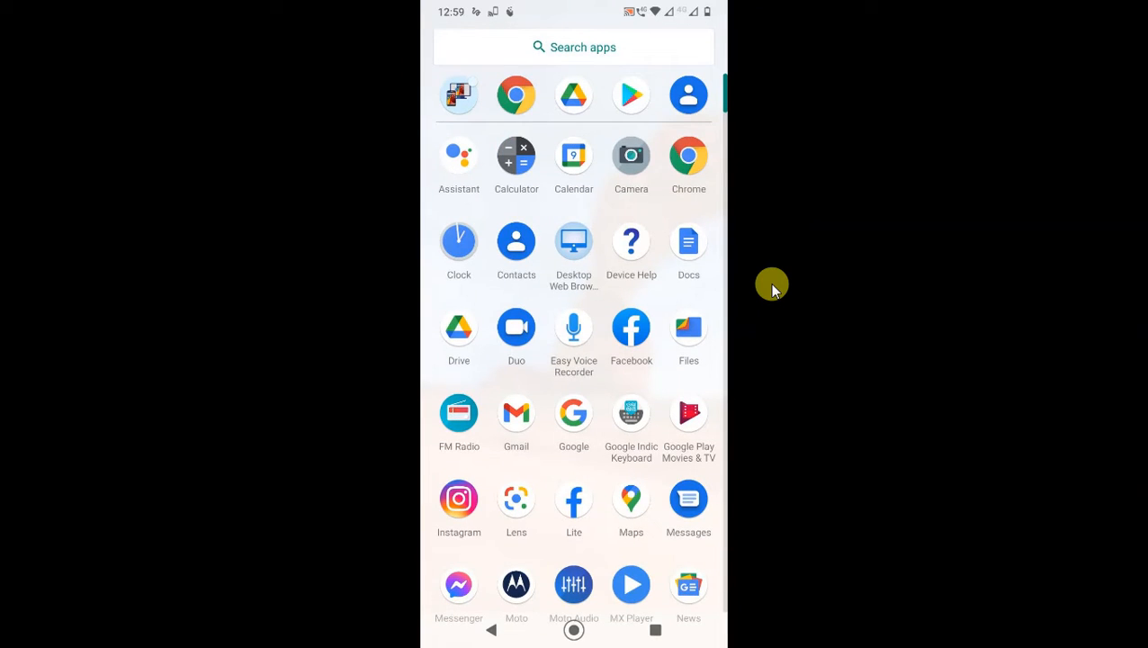
Launch Facebook and scroll its main menu down to the Settings & Privacy area
click(630, 327)
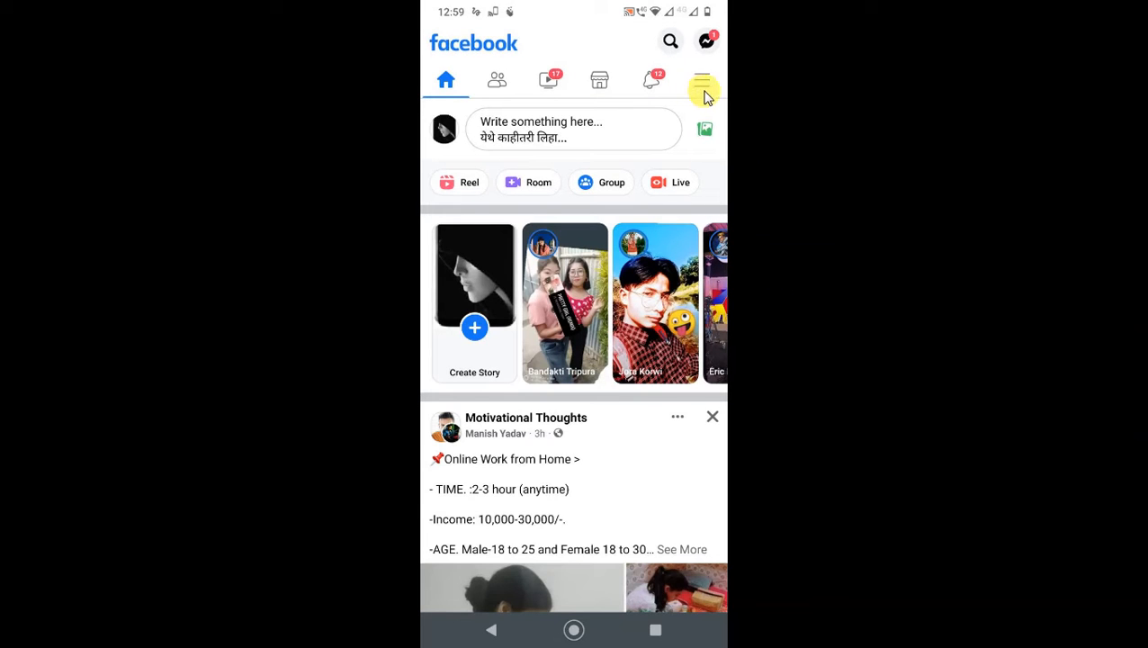
mouse_move(703, 81)
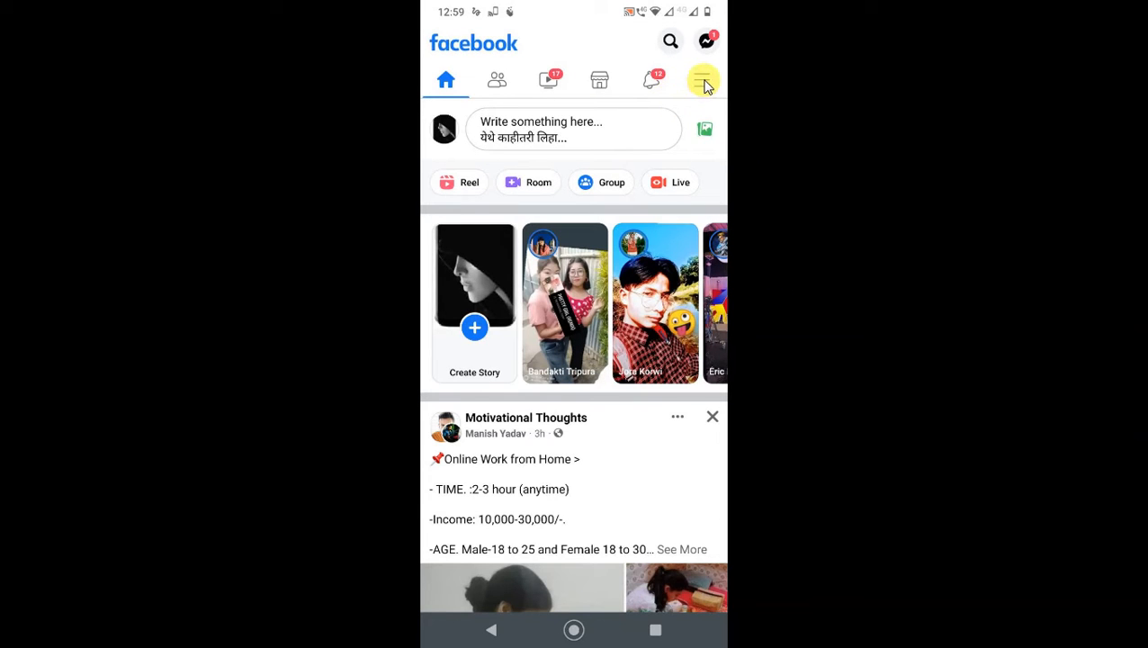
click(701, 79)
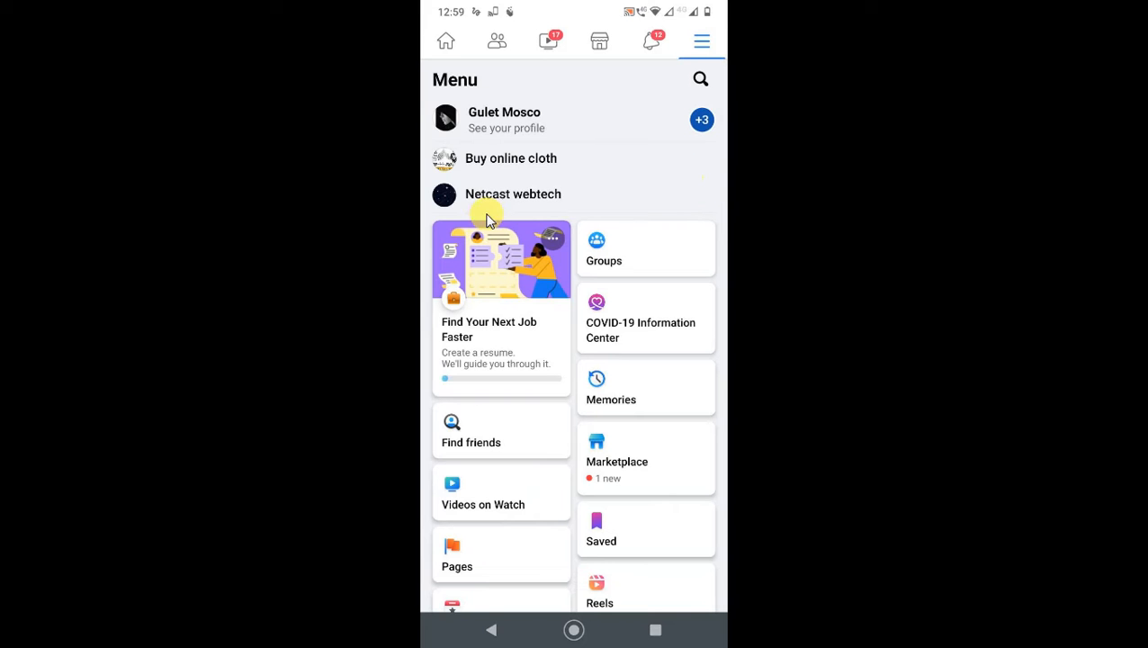
scroll(down, 3)
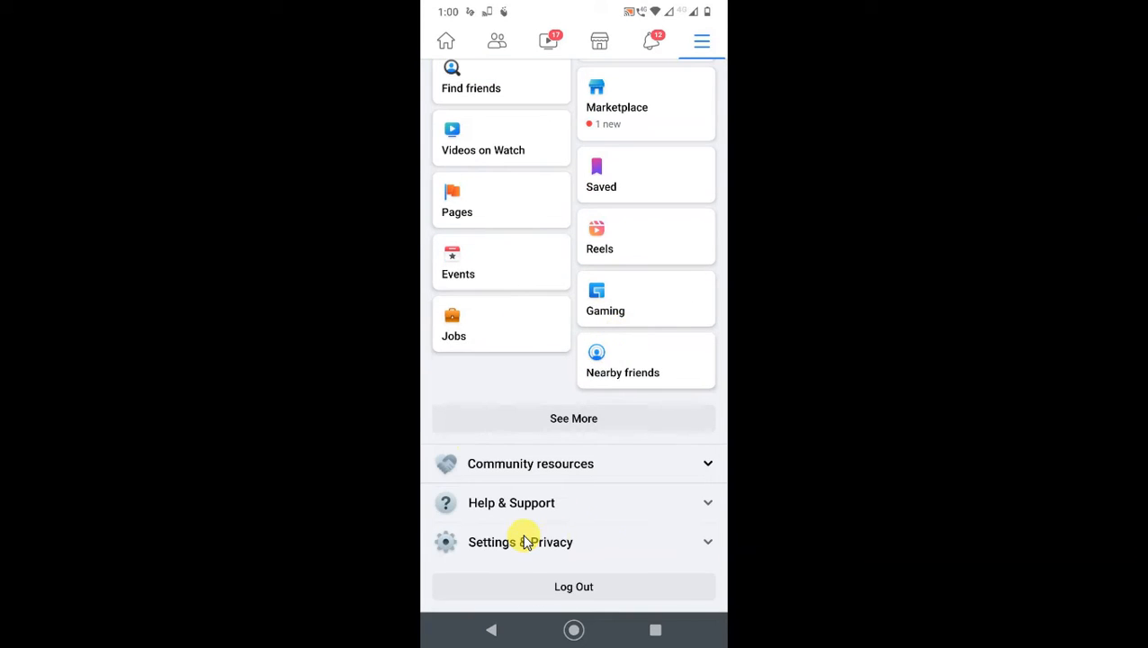
Enter Facebook Settings and bring the Permissions section into view
click(520, 542)
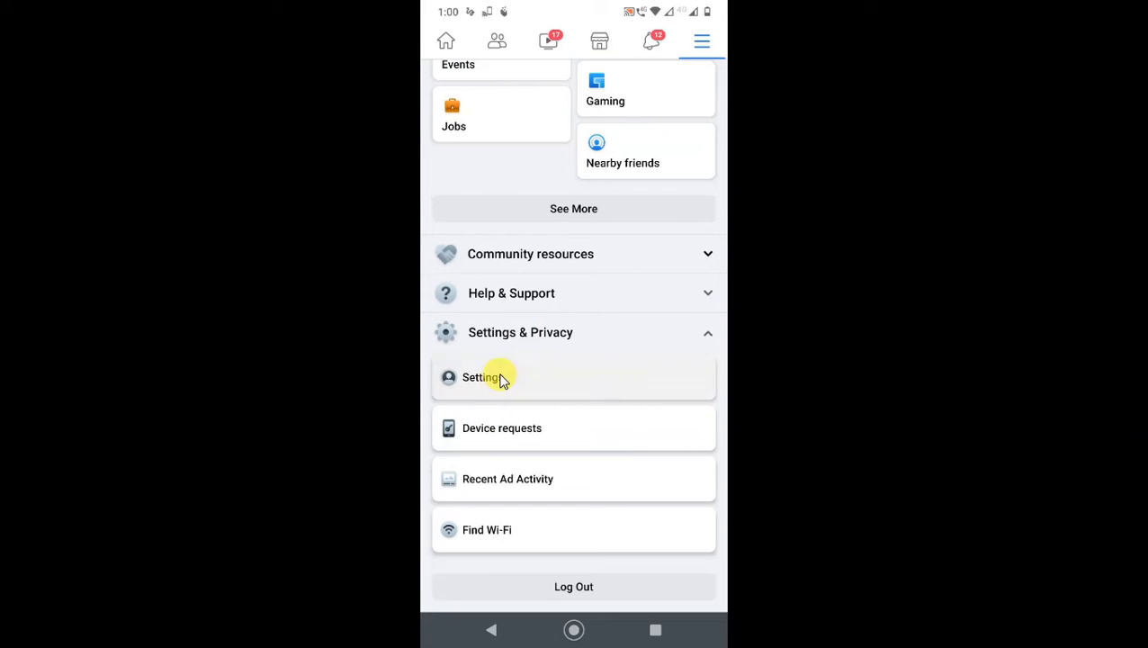
click(481, 377)
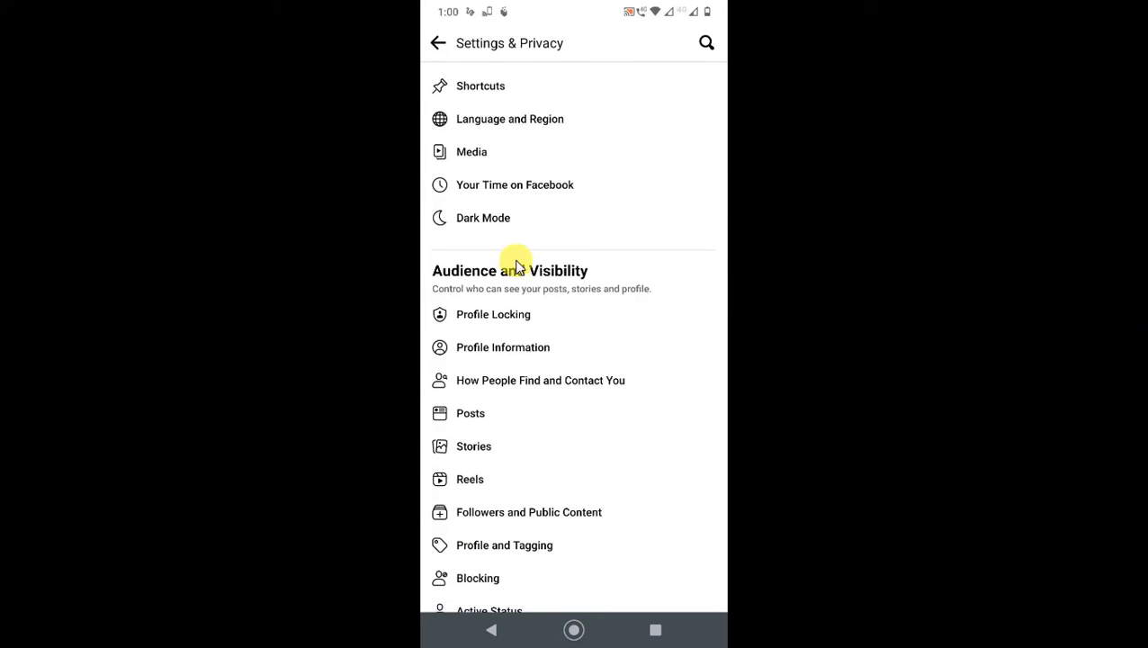
scroll(down, 3)
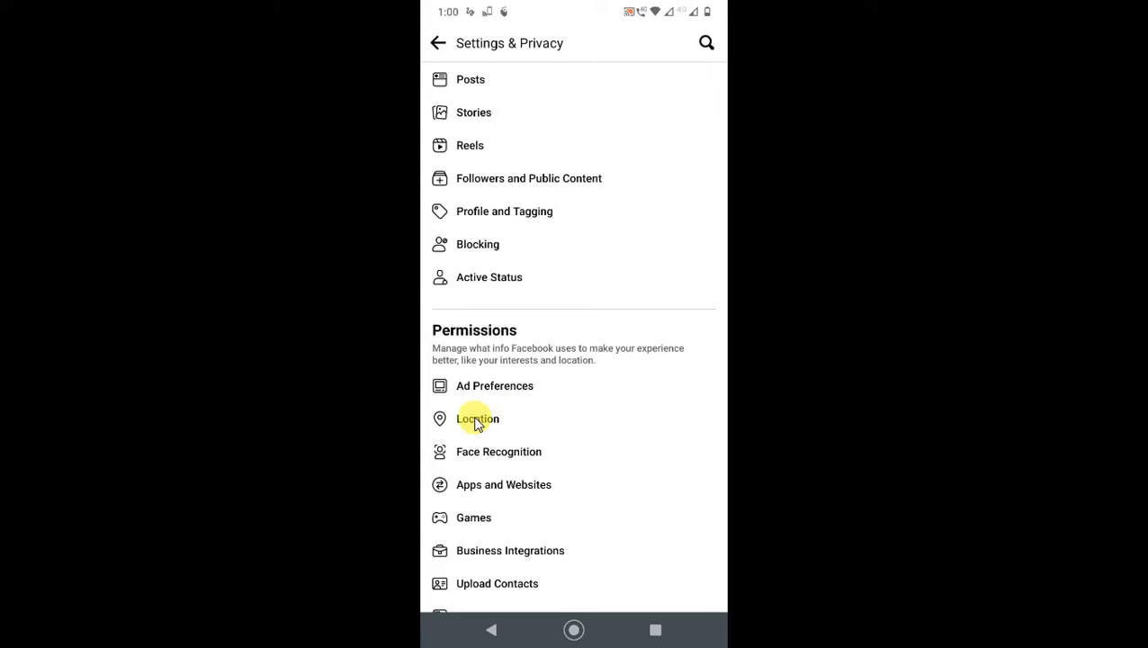
Open Location Settings, showing Location Services set to All the time
click(476, 417)
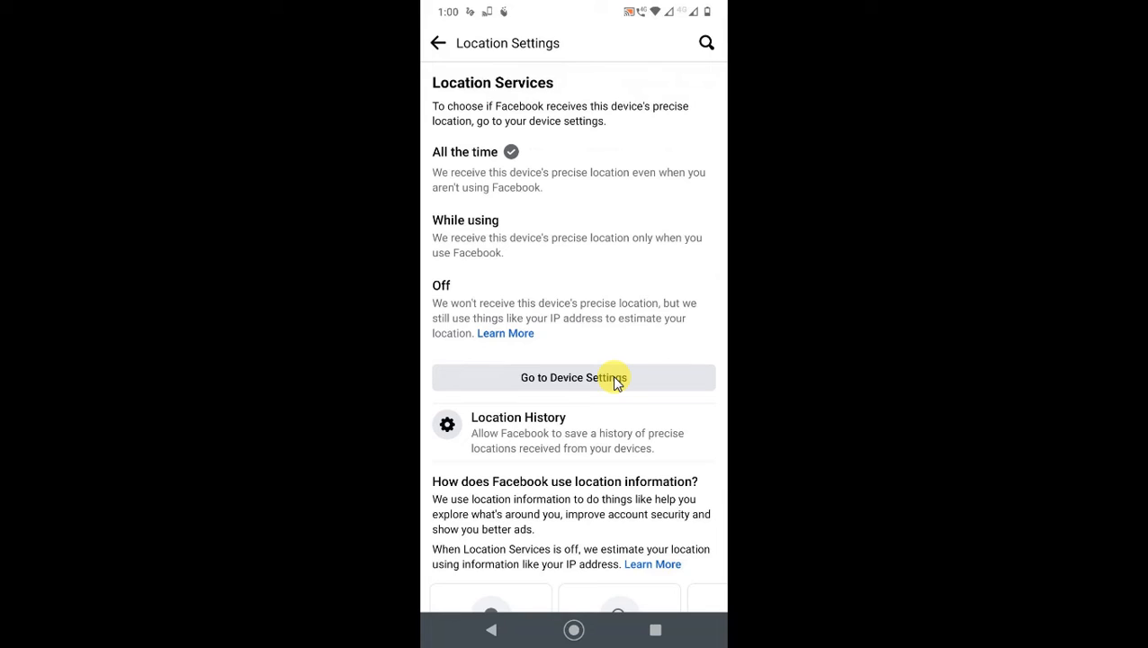
scroll(down, 3)
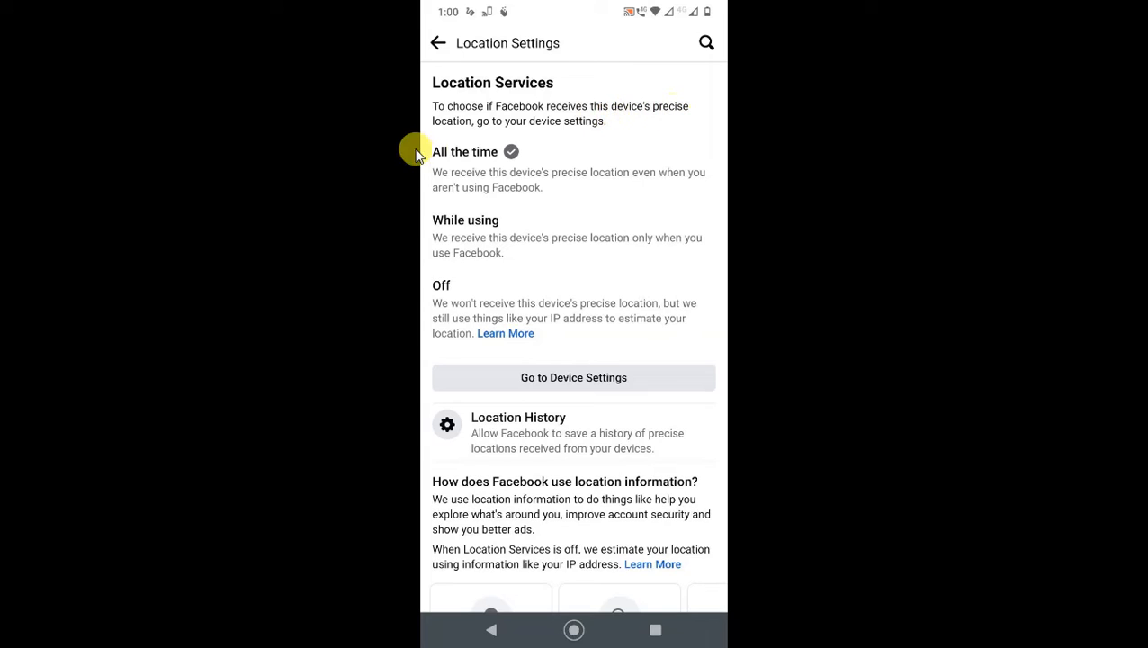
mouse_move(554, 178)
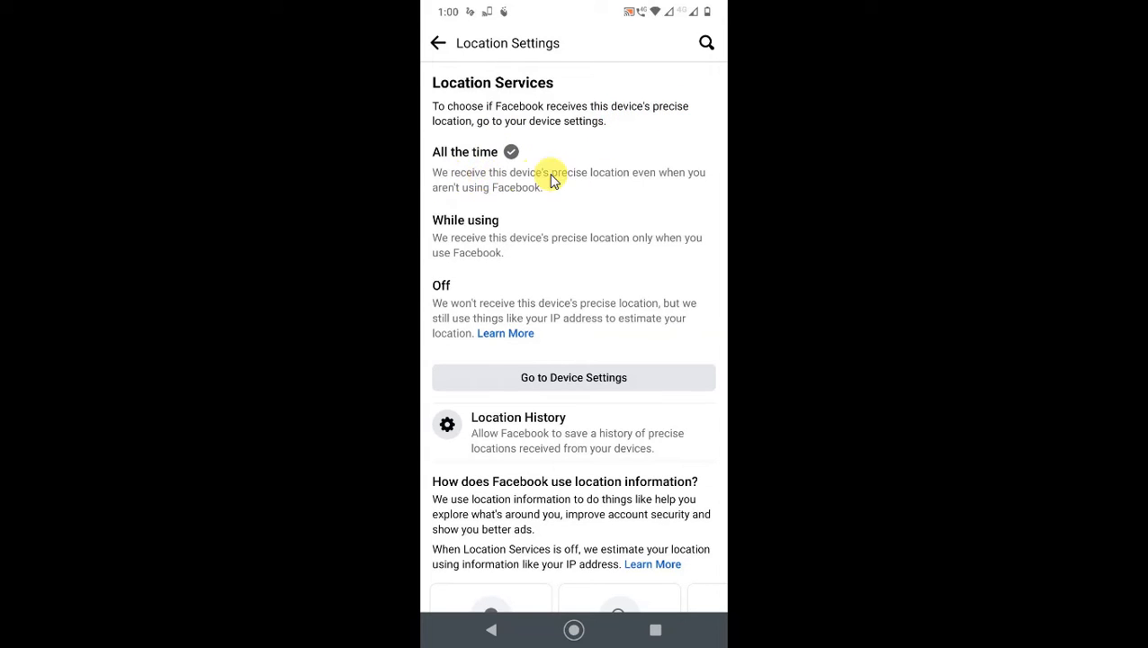
mouse_move(585, 263)
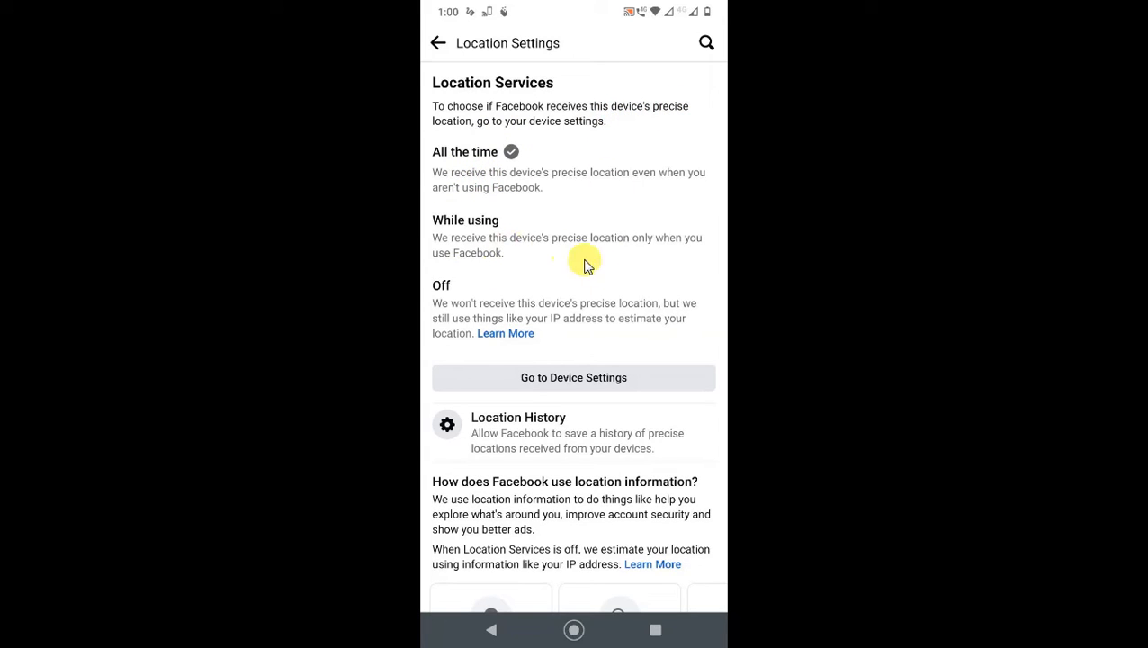
mouse_move(615, 317)
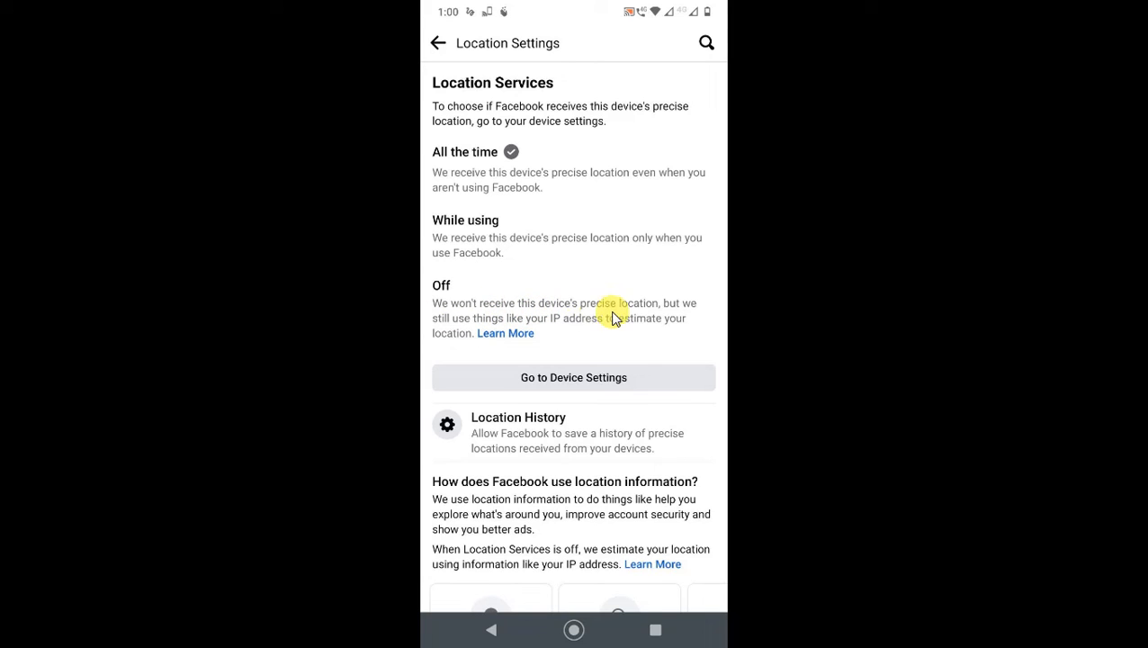
mouse_move(653, 310)
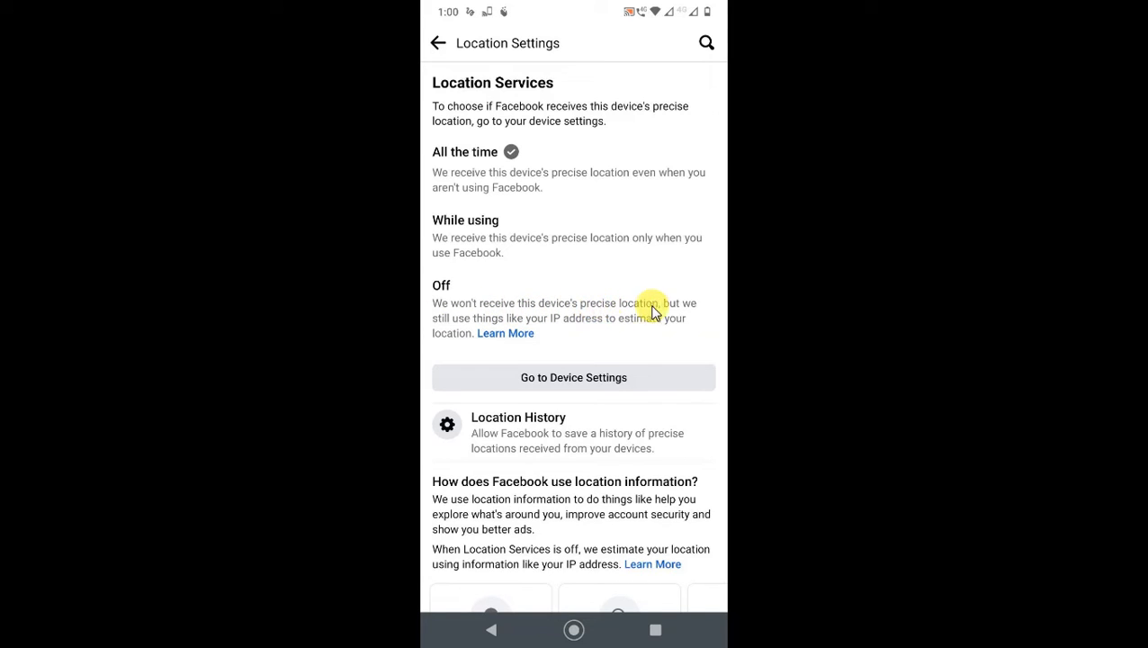
mouse_move(540, 389)
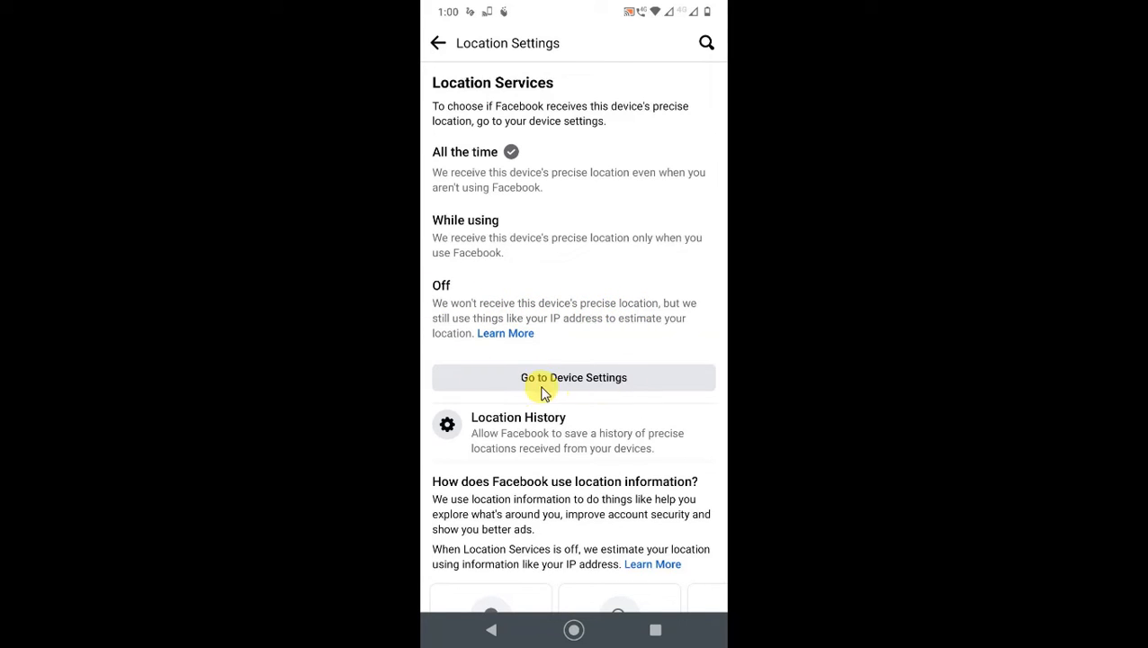
mouse_move(592, 387)
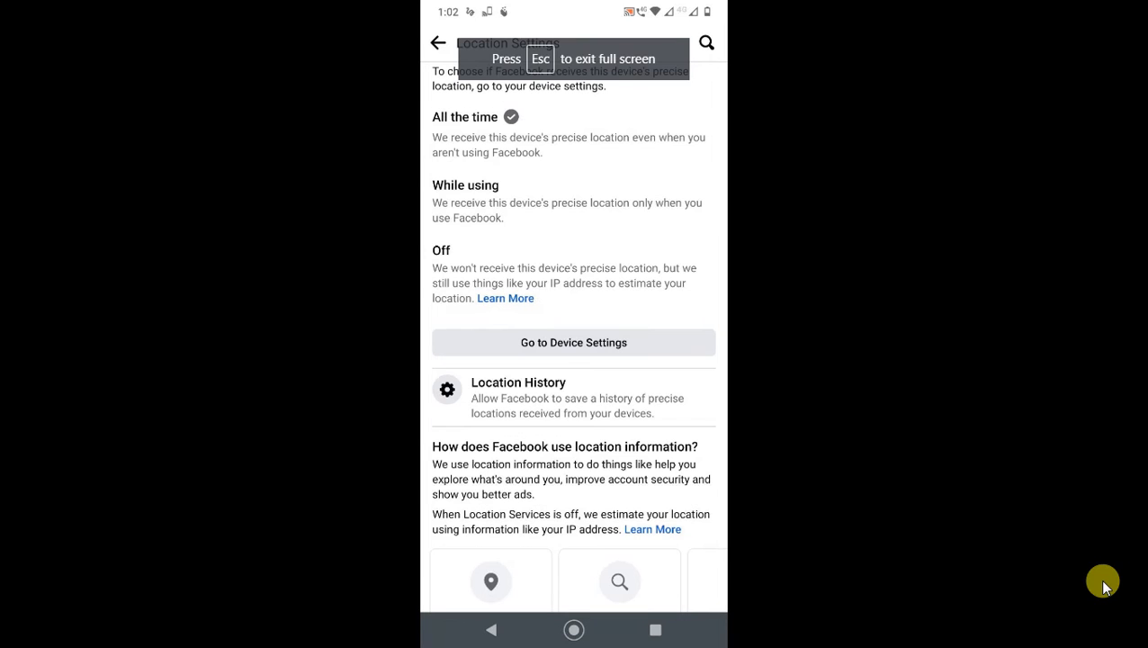
mouse_move(443, 162)
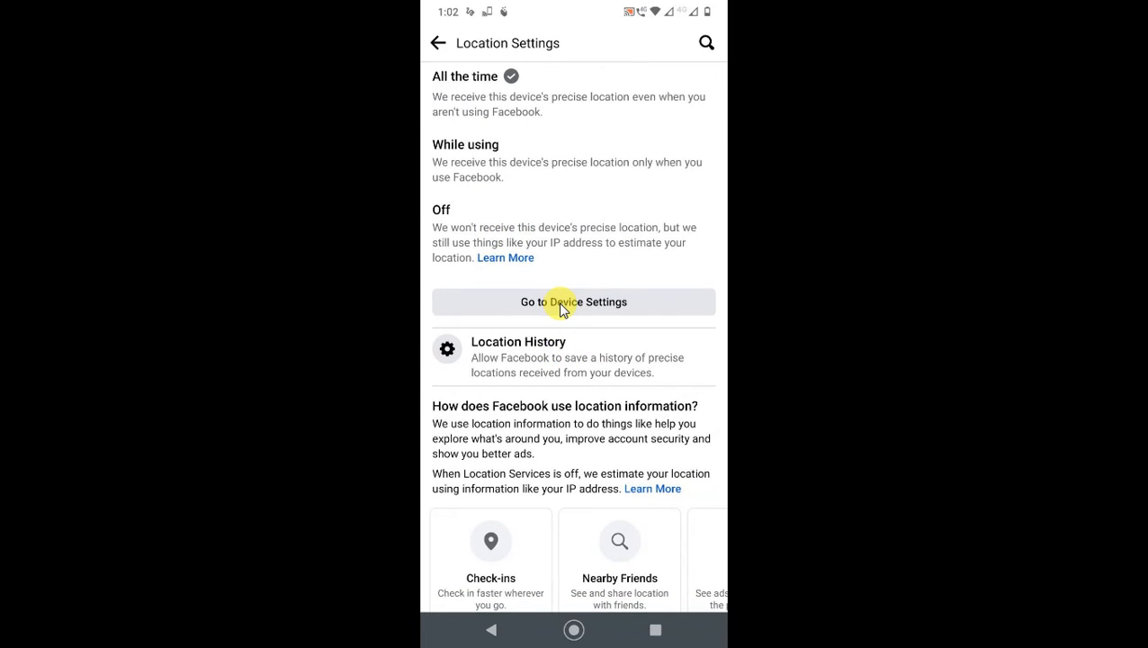
Jump from Facebook to its Android App info page to change location access
click(572, 302)
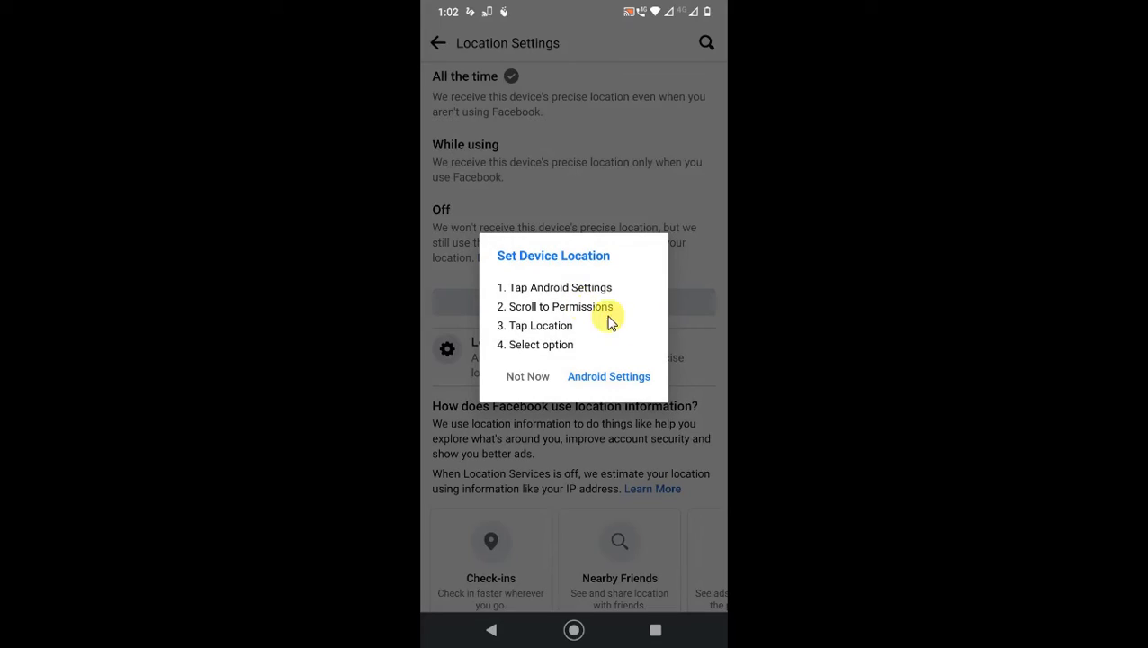
click(608, 376)
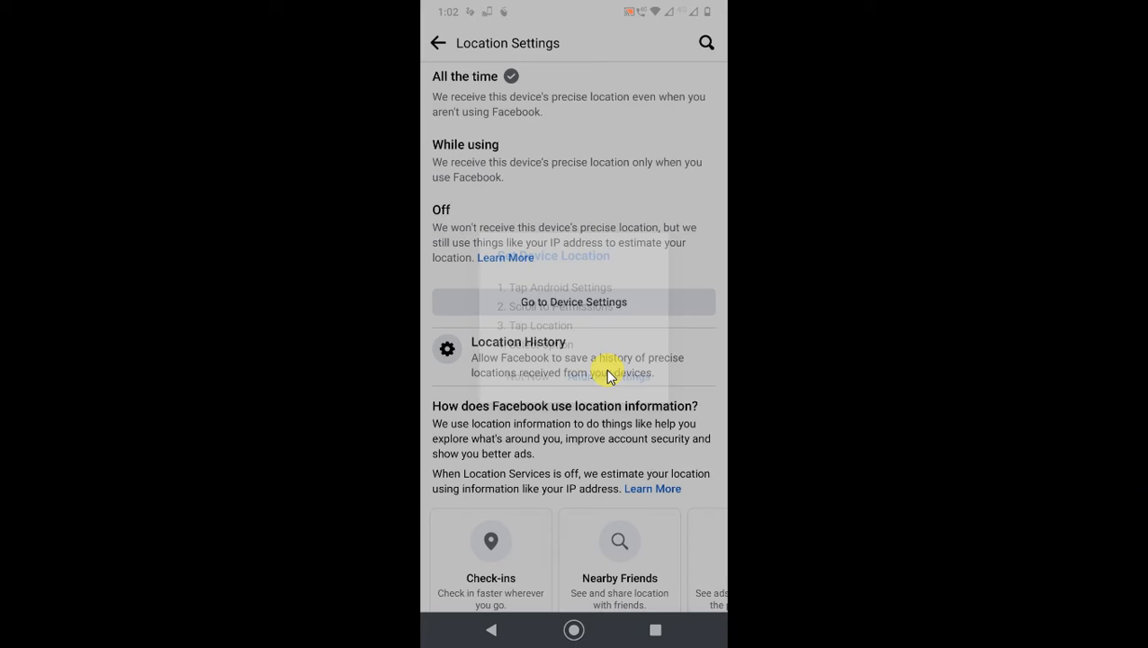
click(572, 302)
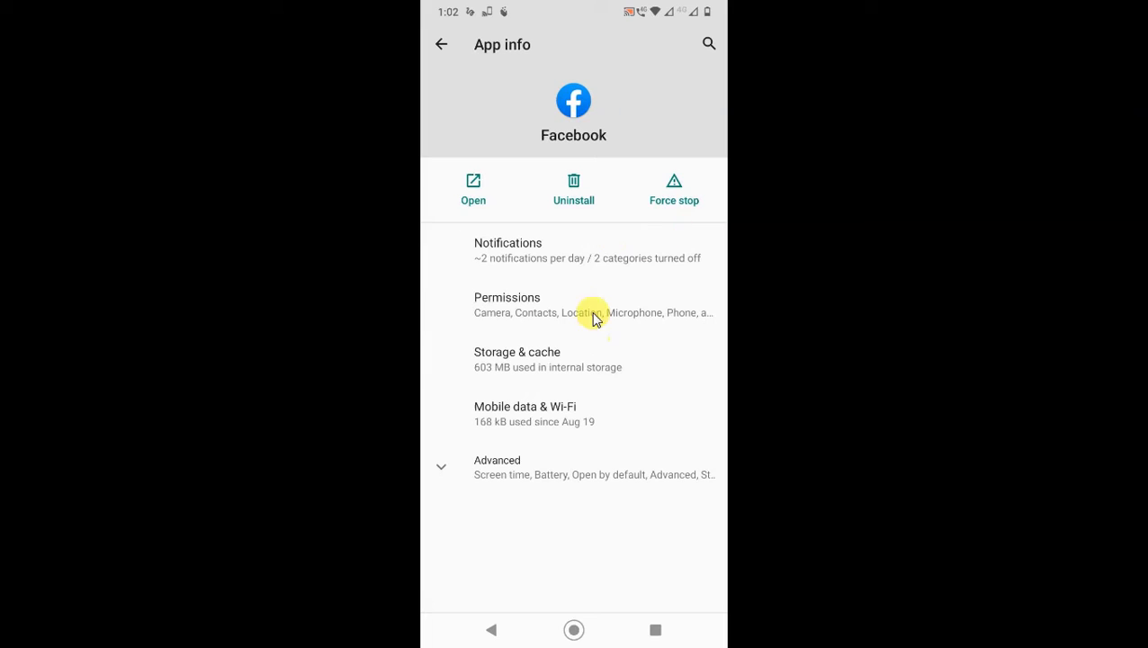
Set Facebook's Android location permission to Deny and return to Facebook
click(507, 304)
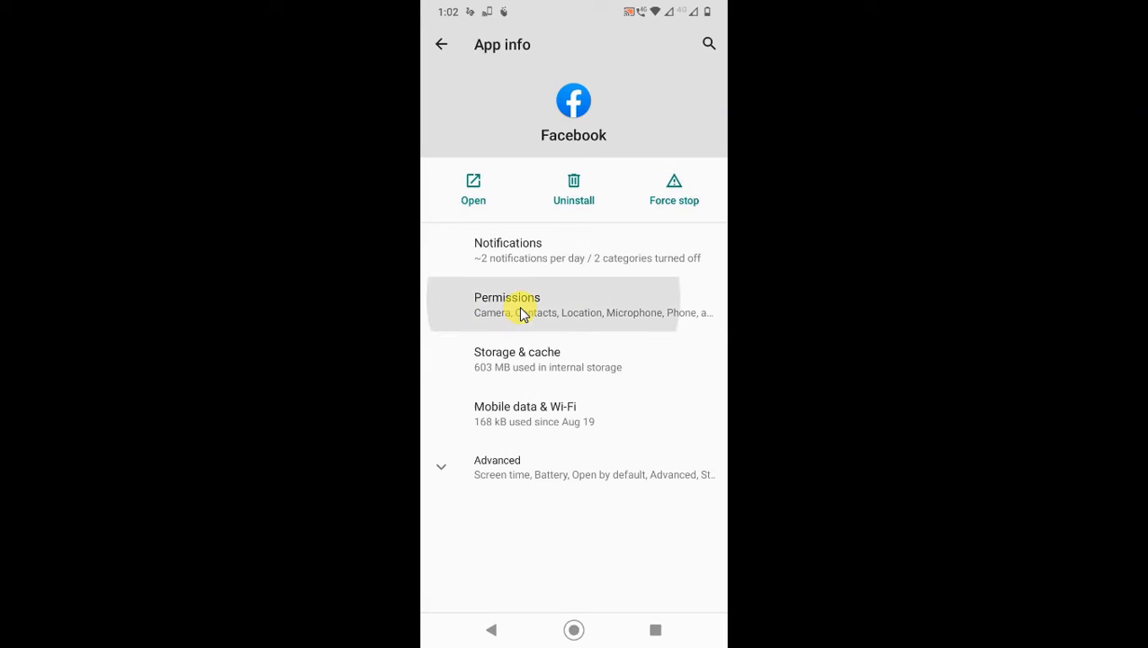
click(508, 304)
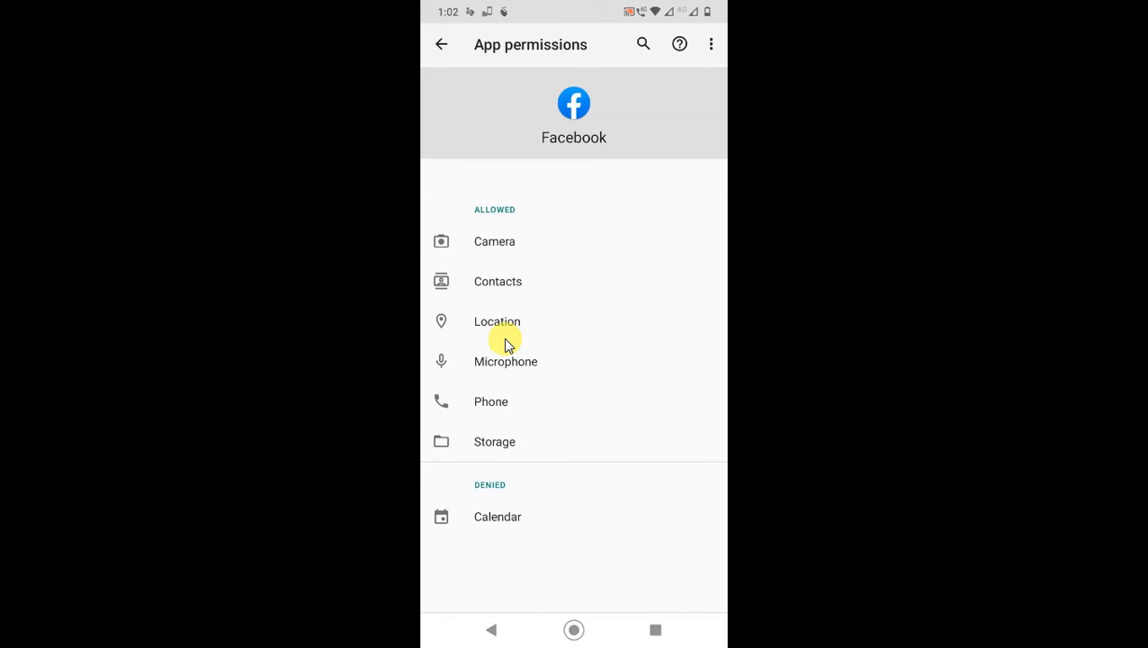
click(496, 320)
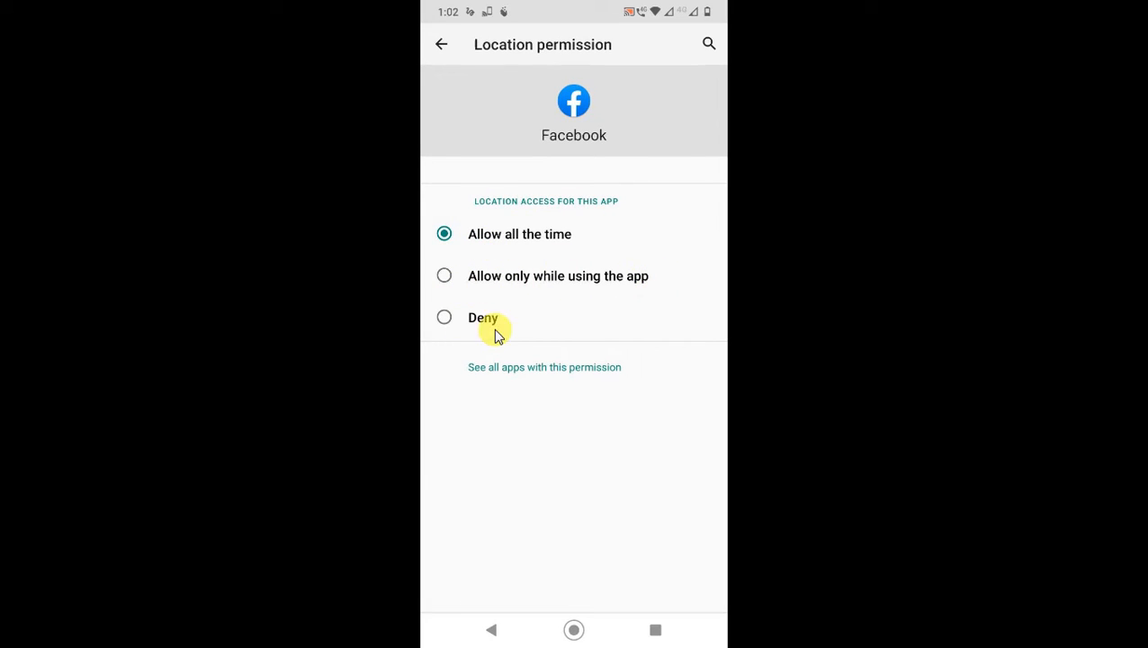
mouse_move(507, 306)
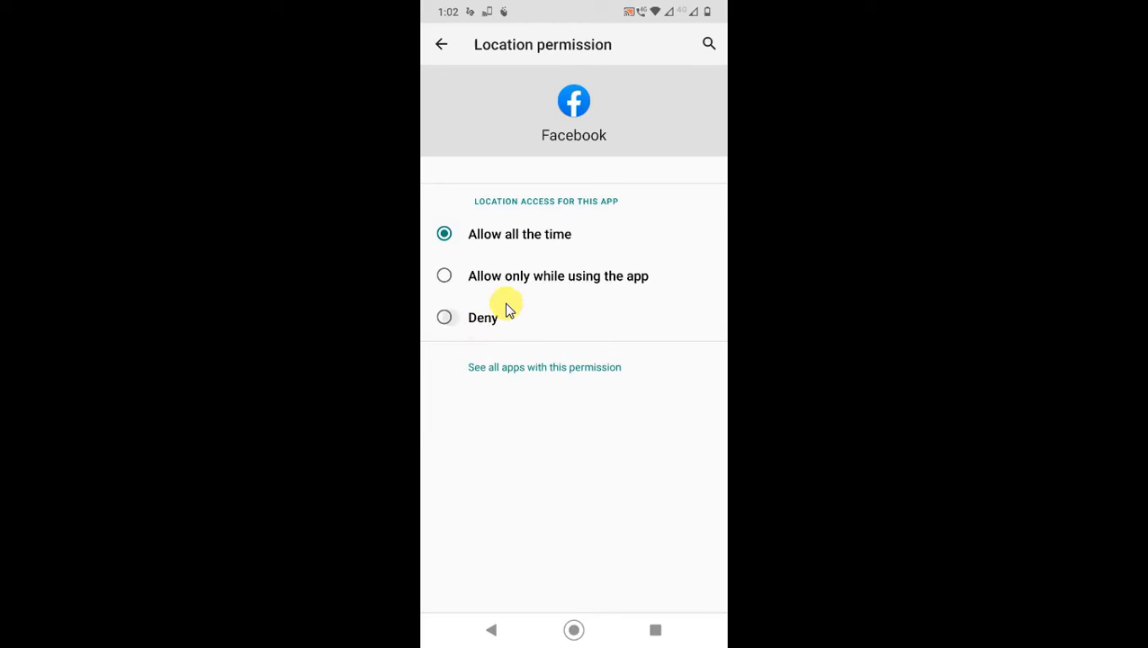
click(442, 316)
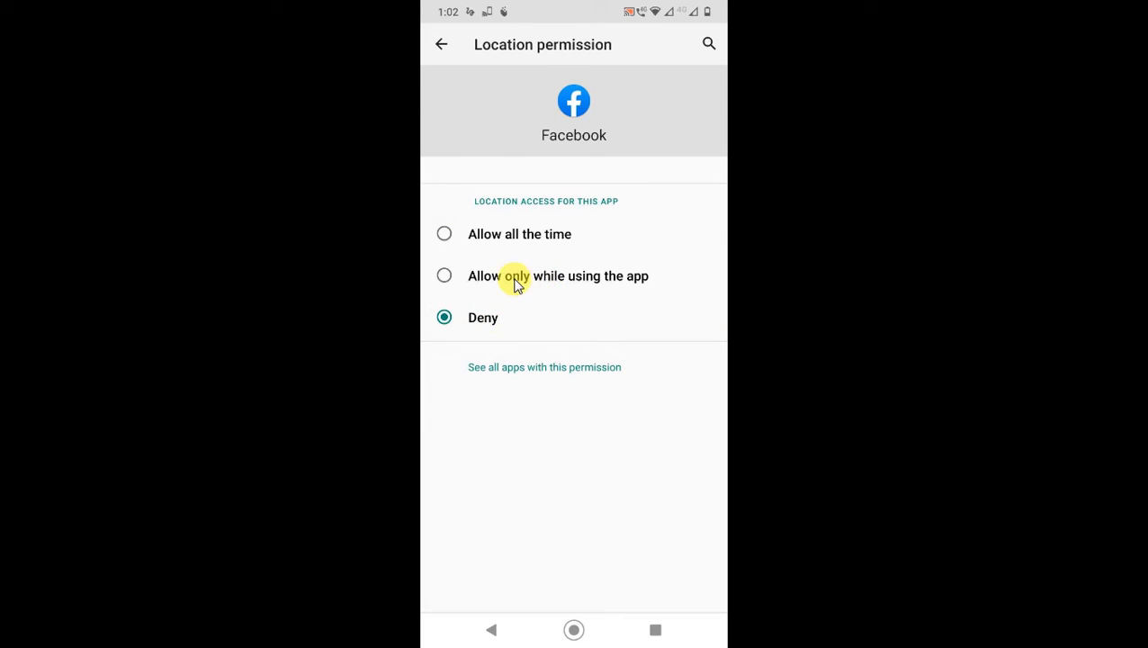
click(441, 43)
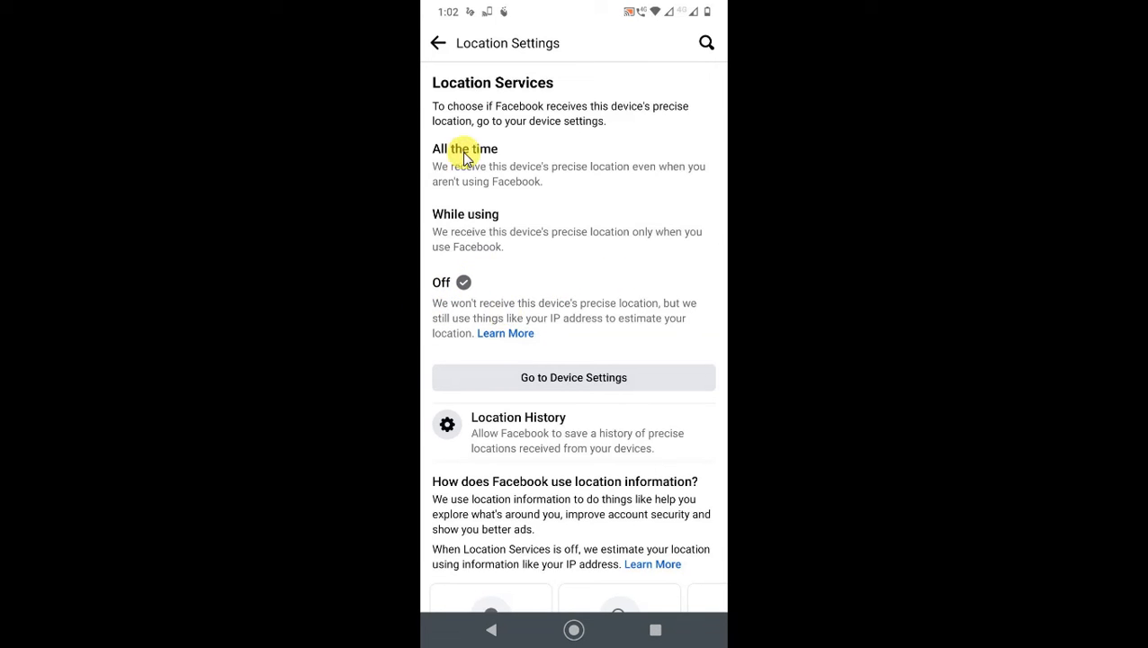
mouse_move(442, 271)
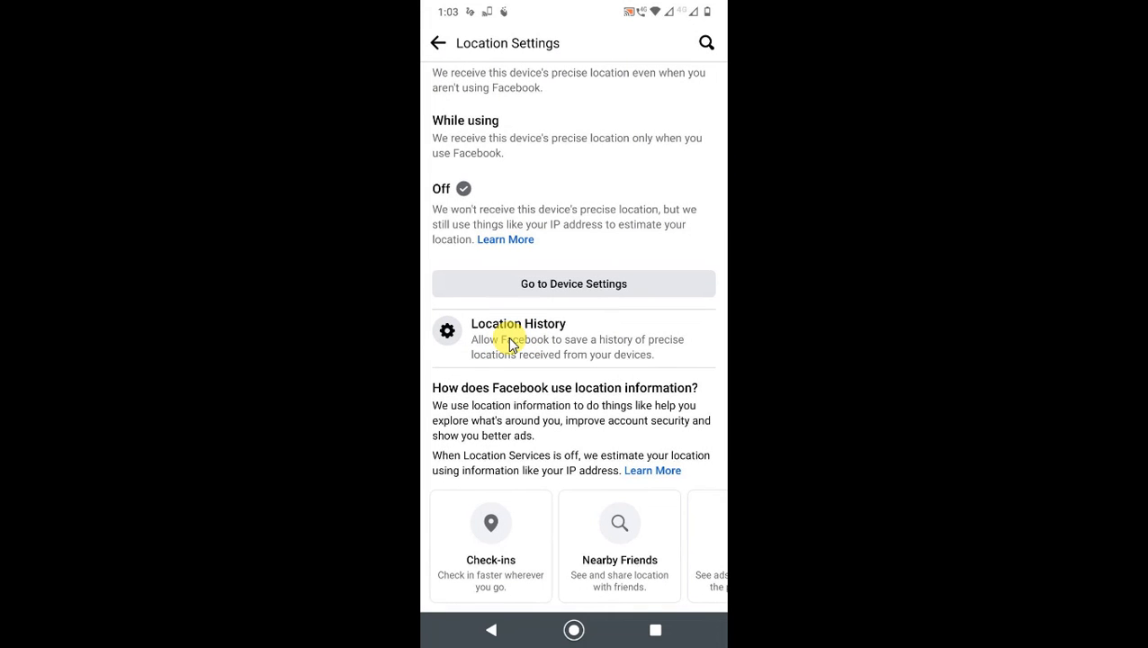
Switch the Location History toggle off so precise locations stop being saved
click(518, 339)
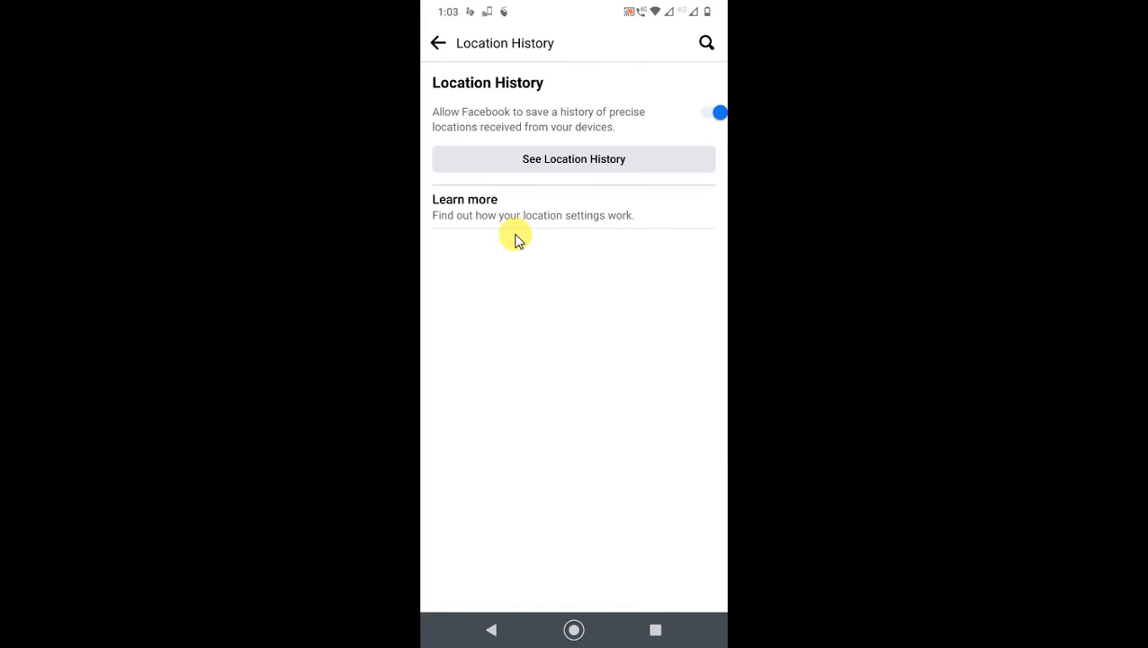
mouse_move(706, 119)
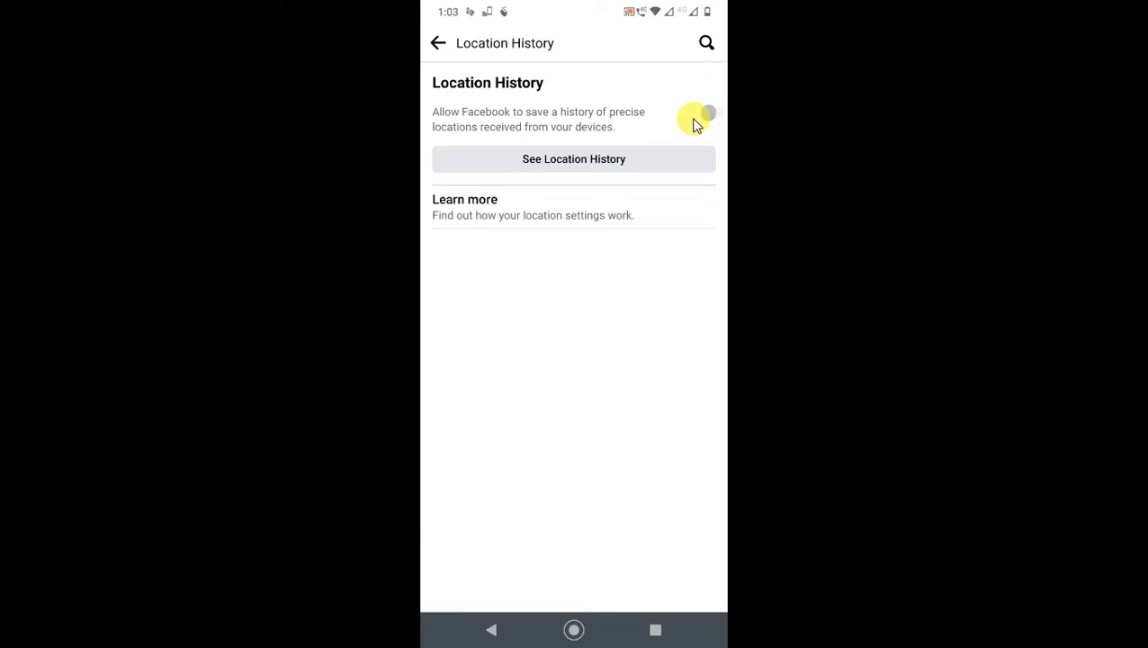
click(709, 111)
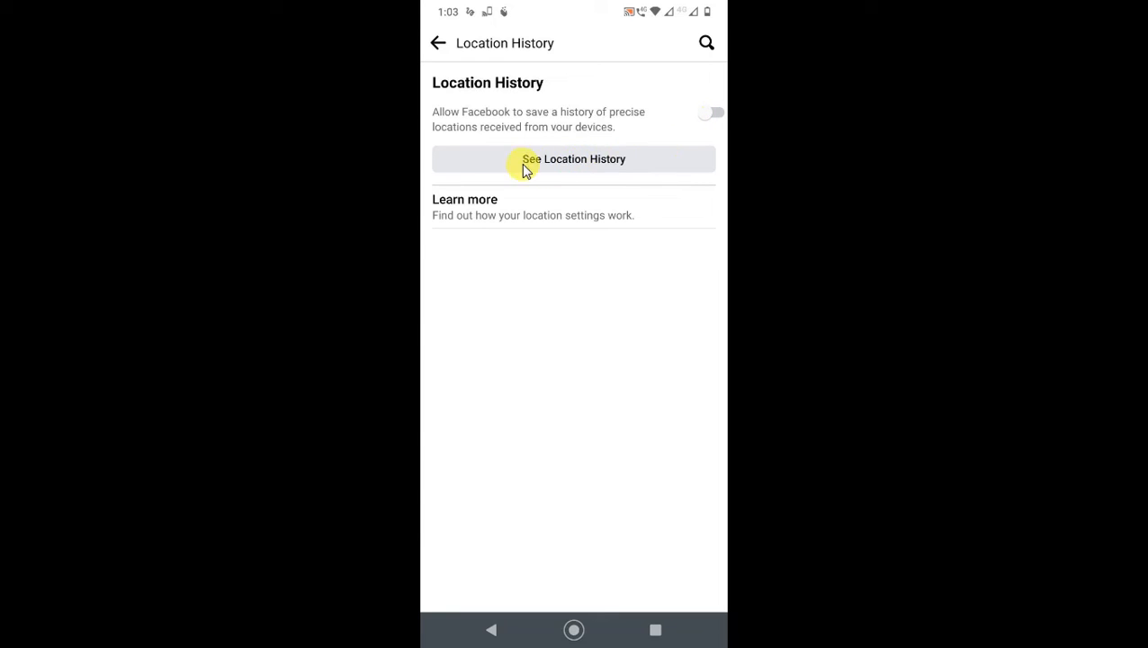
mouse_move(601, 178)
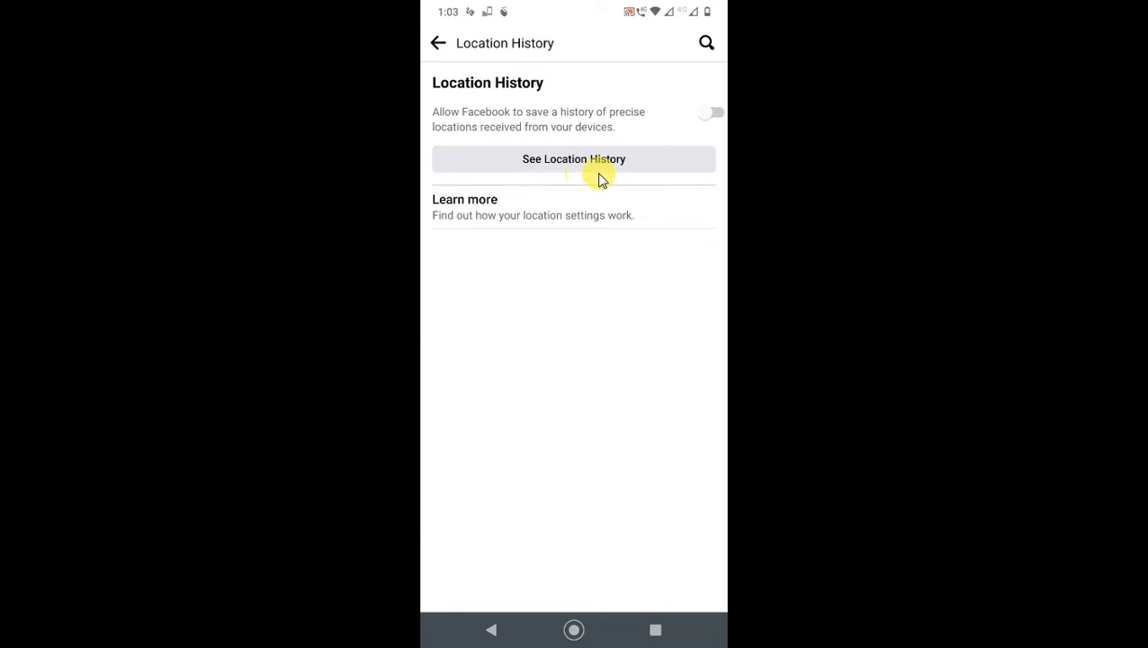
mouse_move(579, 162)
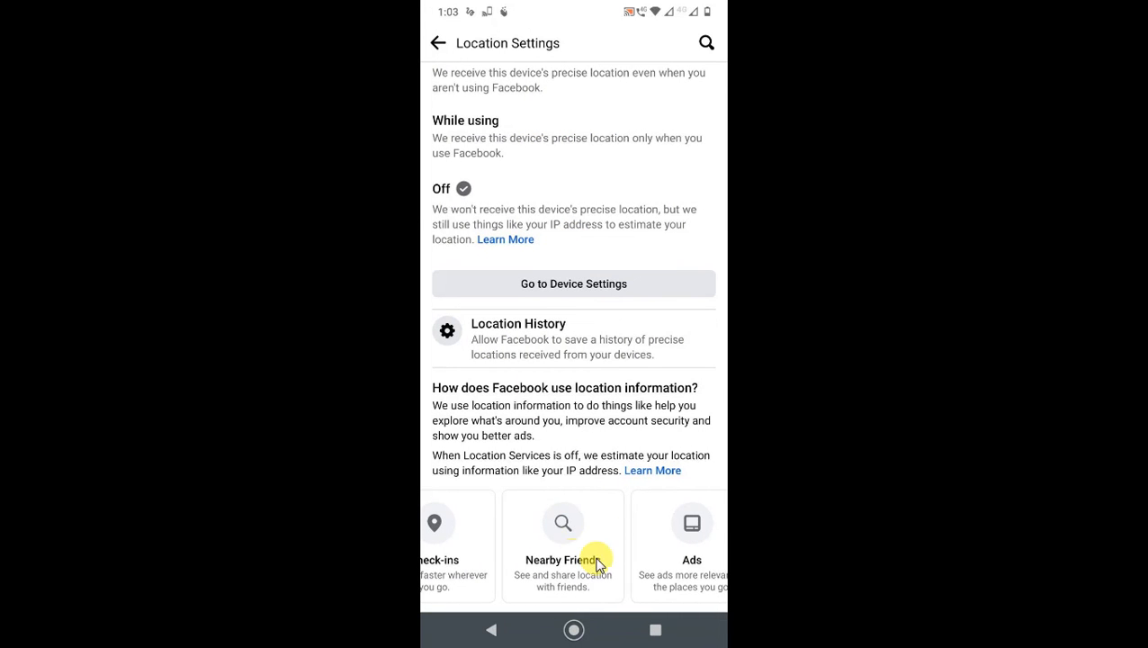
scroll(left, 3)
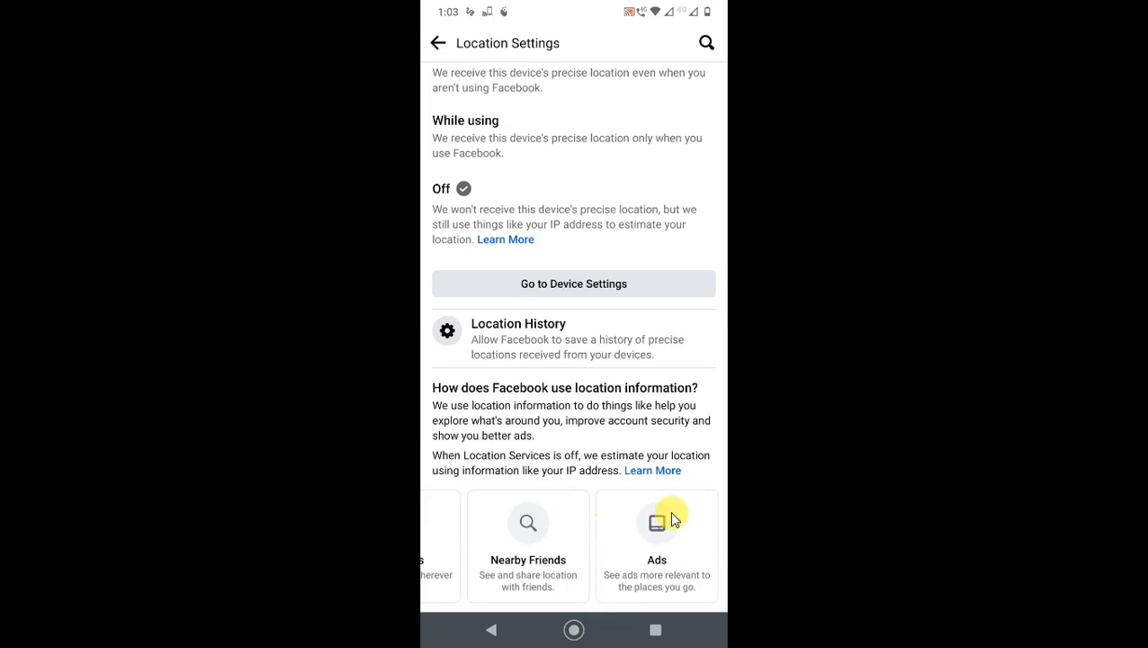
mouse_move(824, 547)
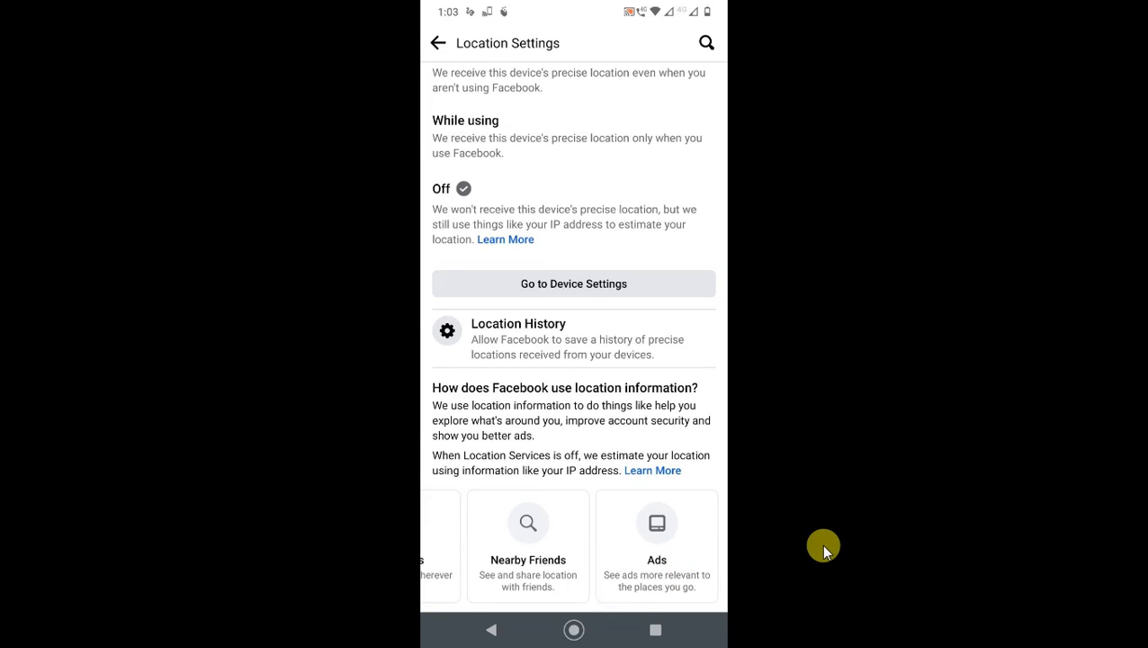
mouse_move(657, 543)
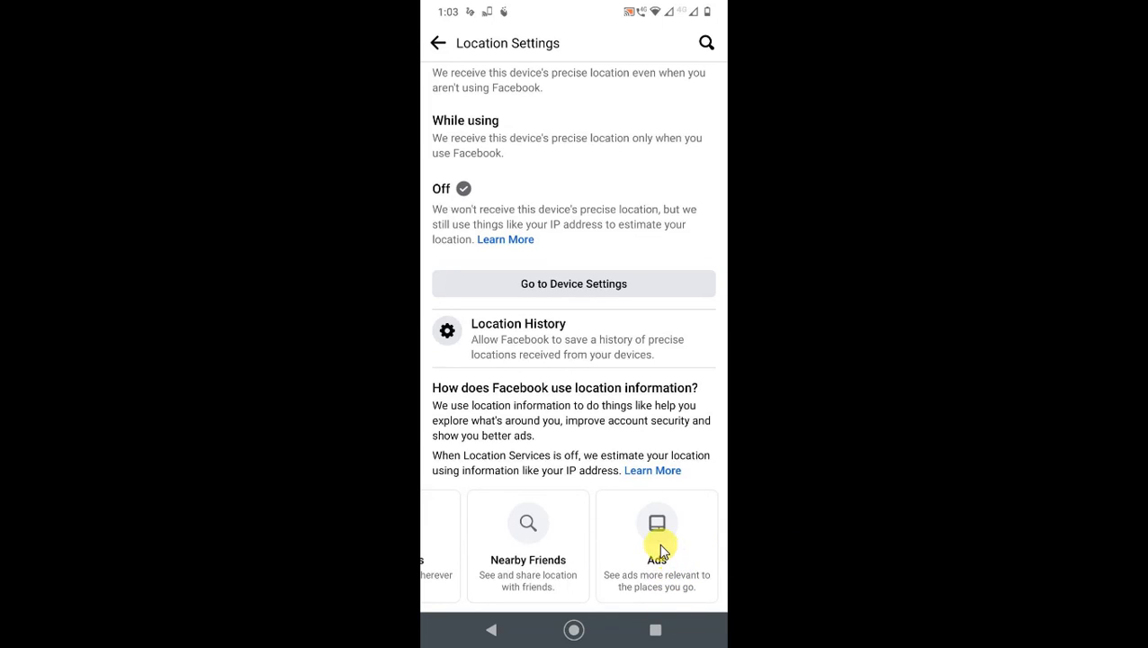
mouse_move(729, 505)
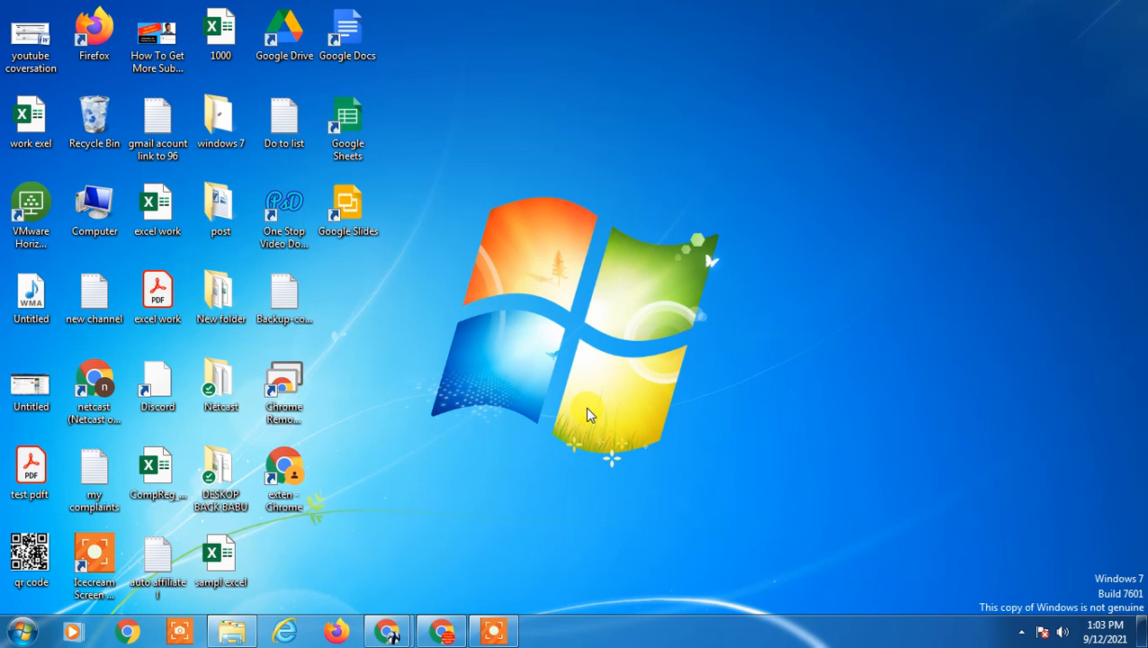
mouse_move(351, 256)
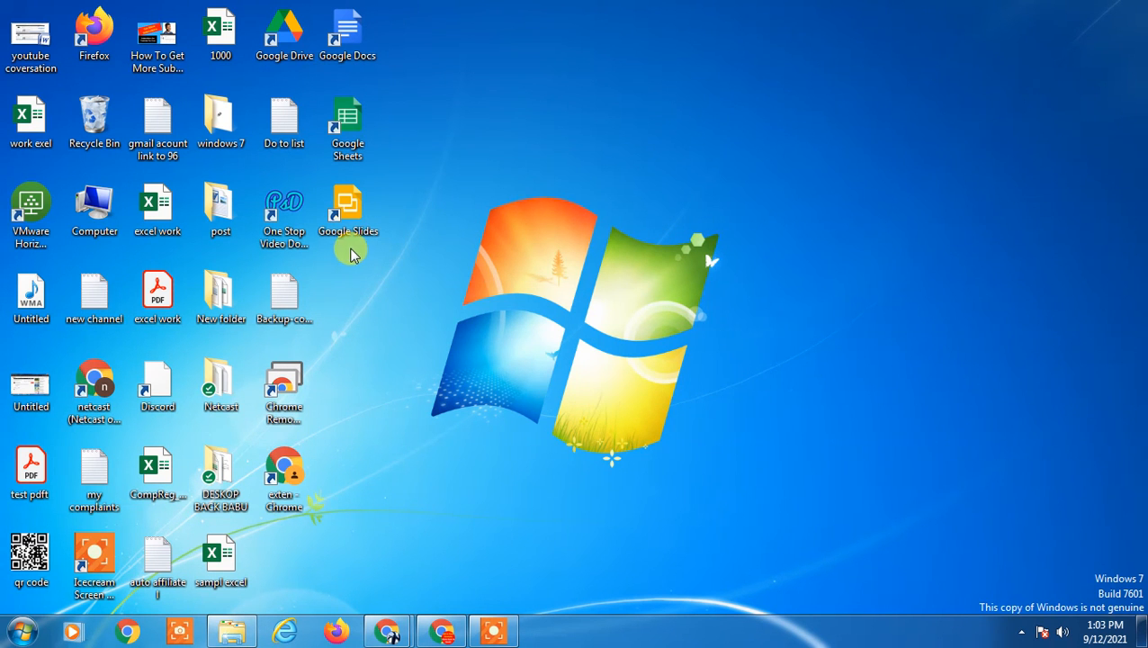